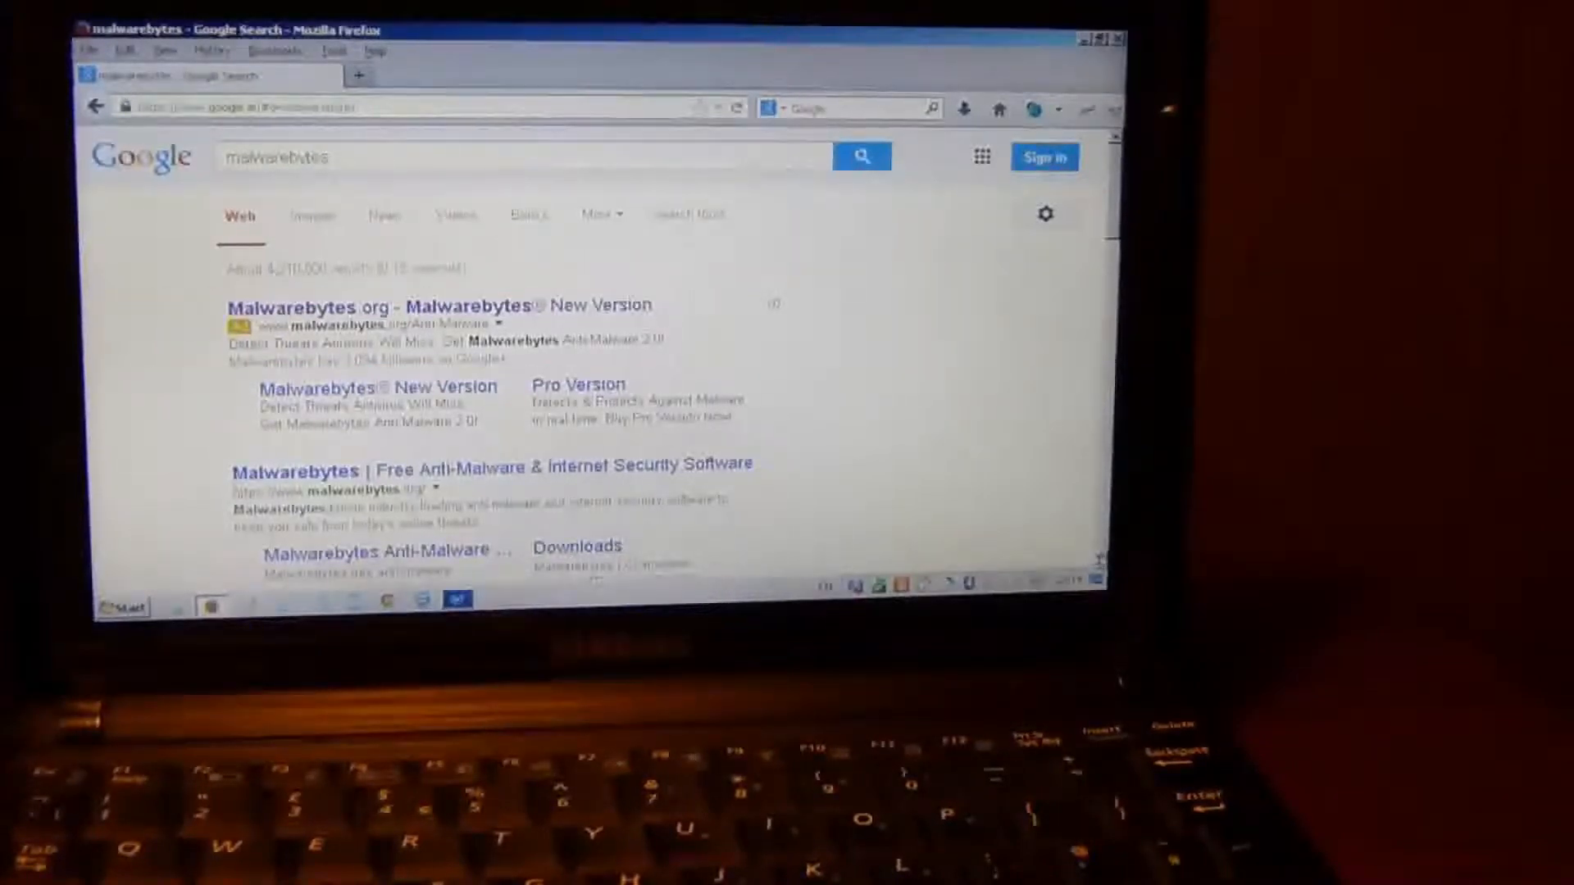
Scroll down through the page while navigating toward the Malwarebytes scan options.
scroll(down, 3)
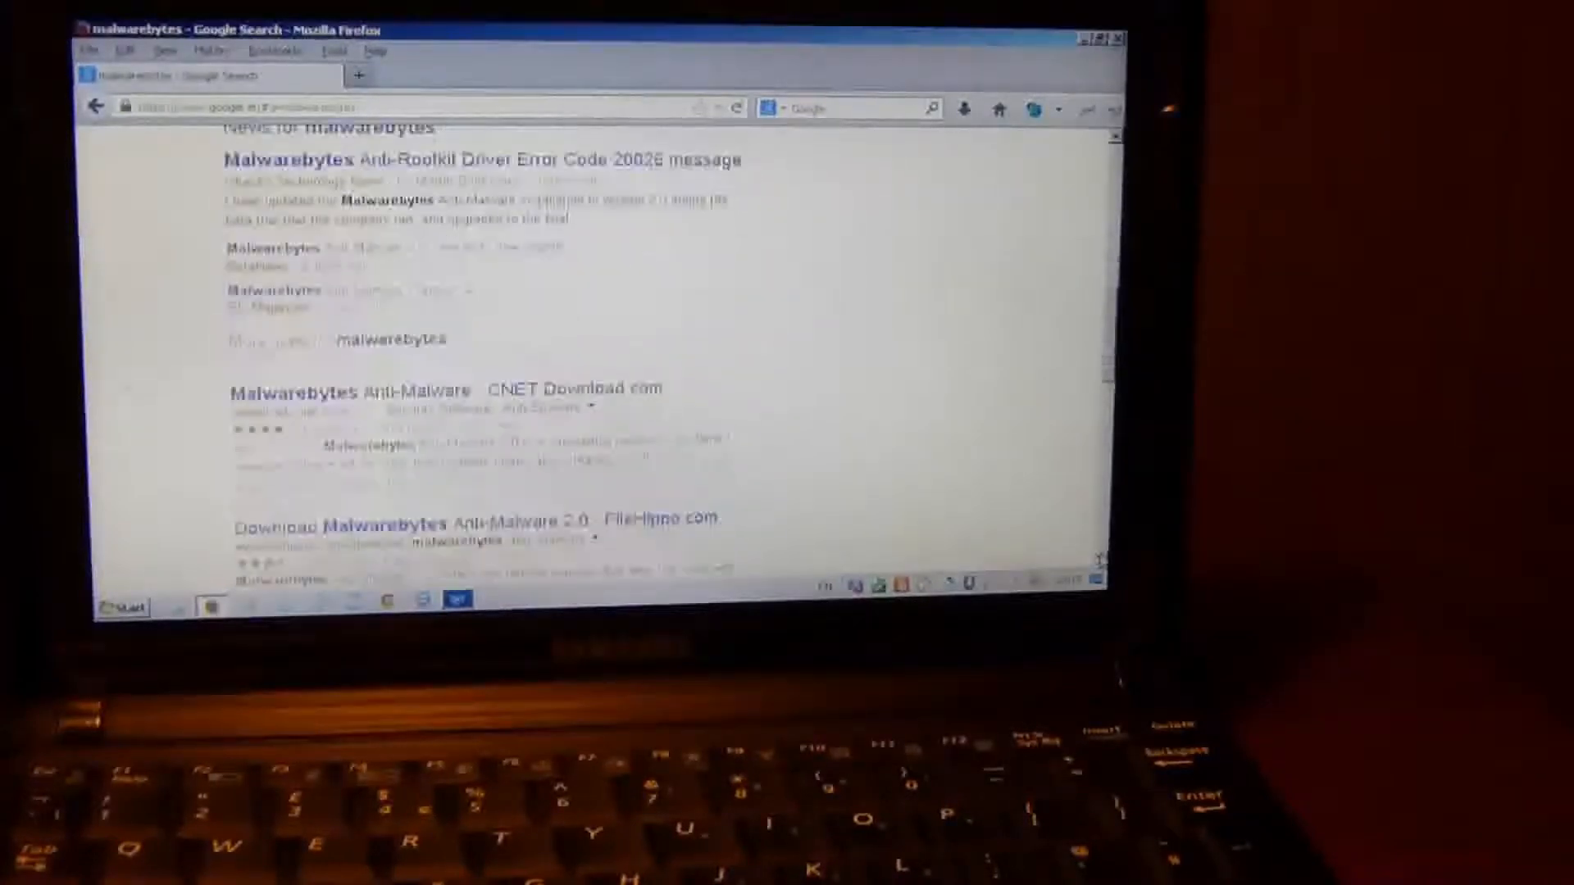
scroll(down, 3)
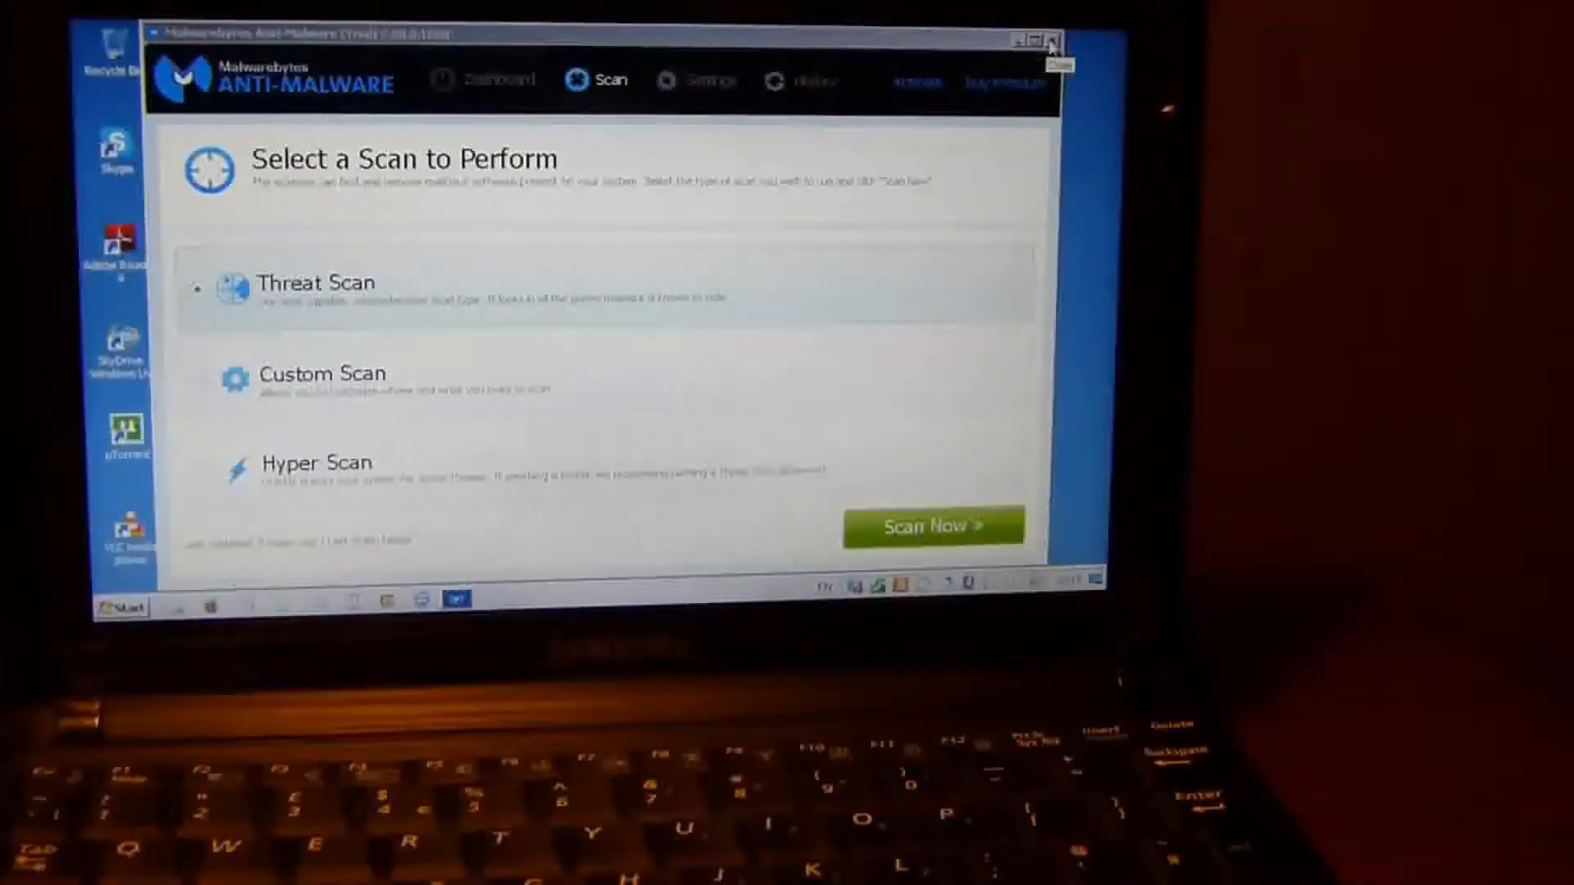
Close the Malwarebytes Anti-Malware window to return to the empty desktop.
click(1053, 39)
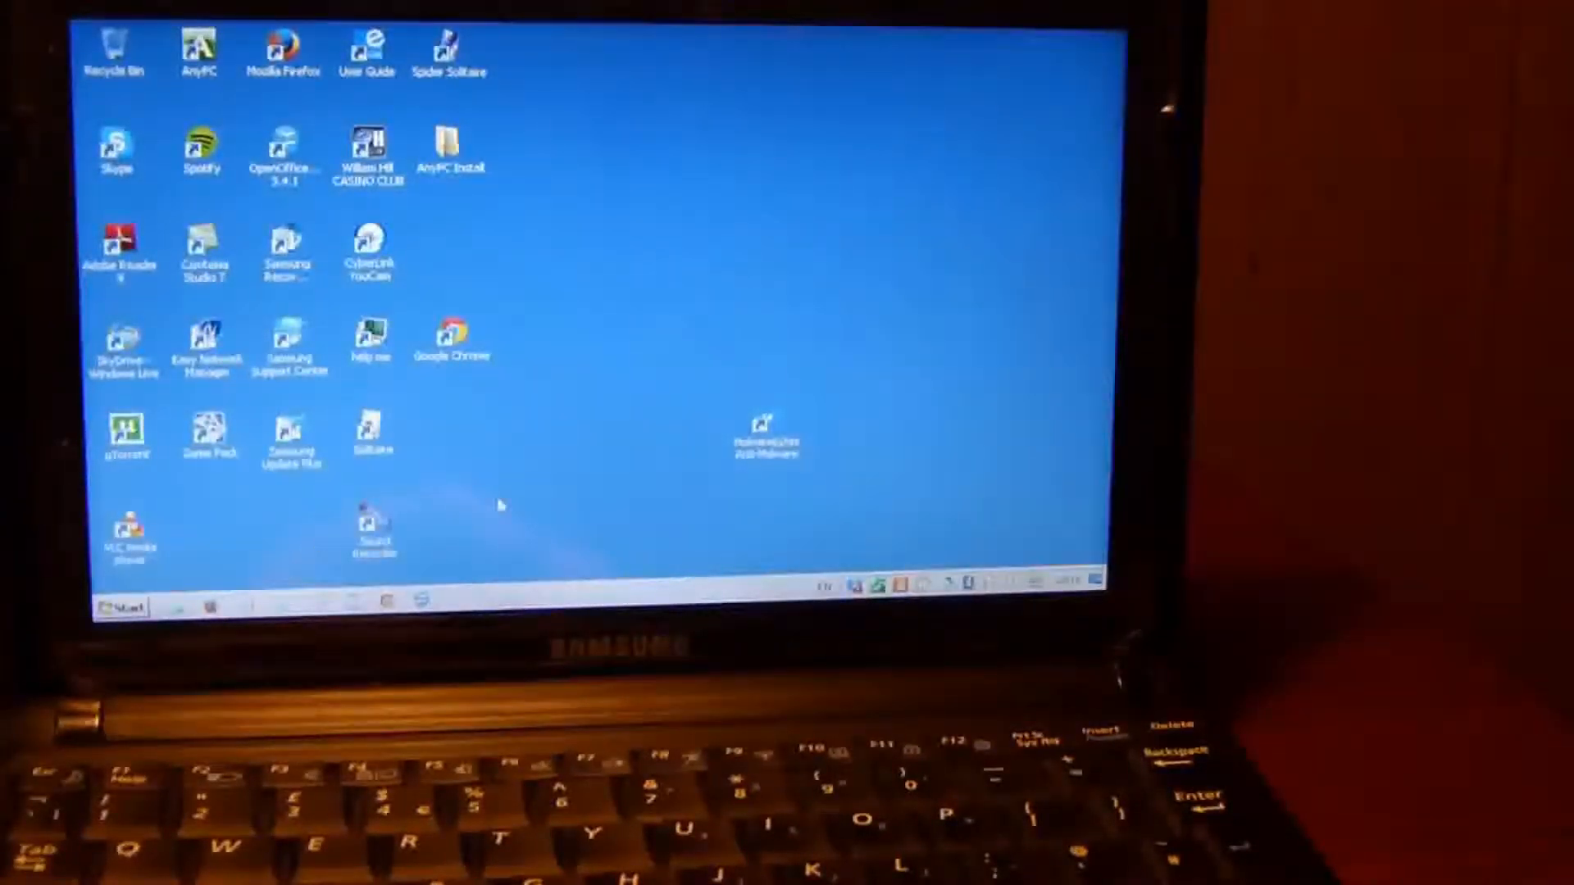
mouse_move(661, 454)
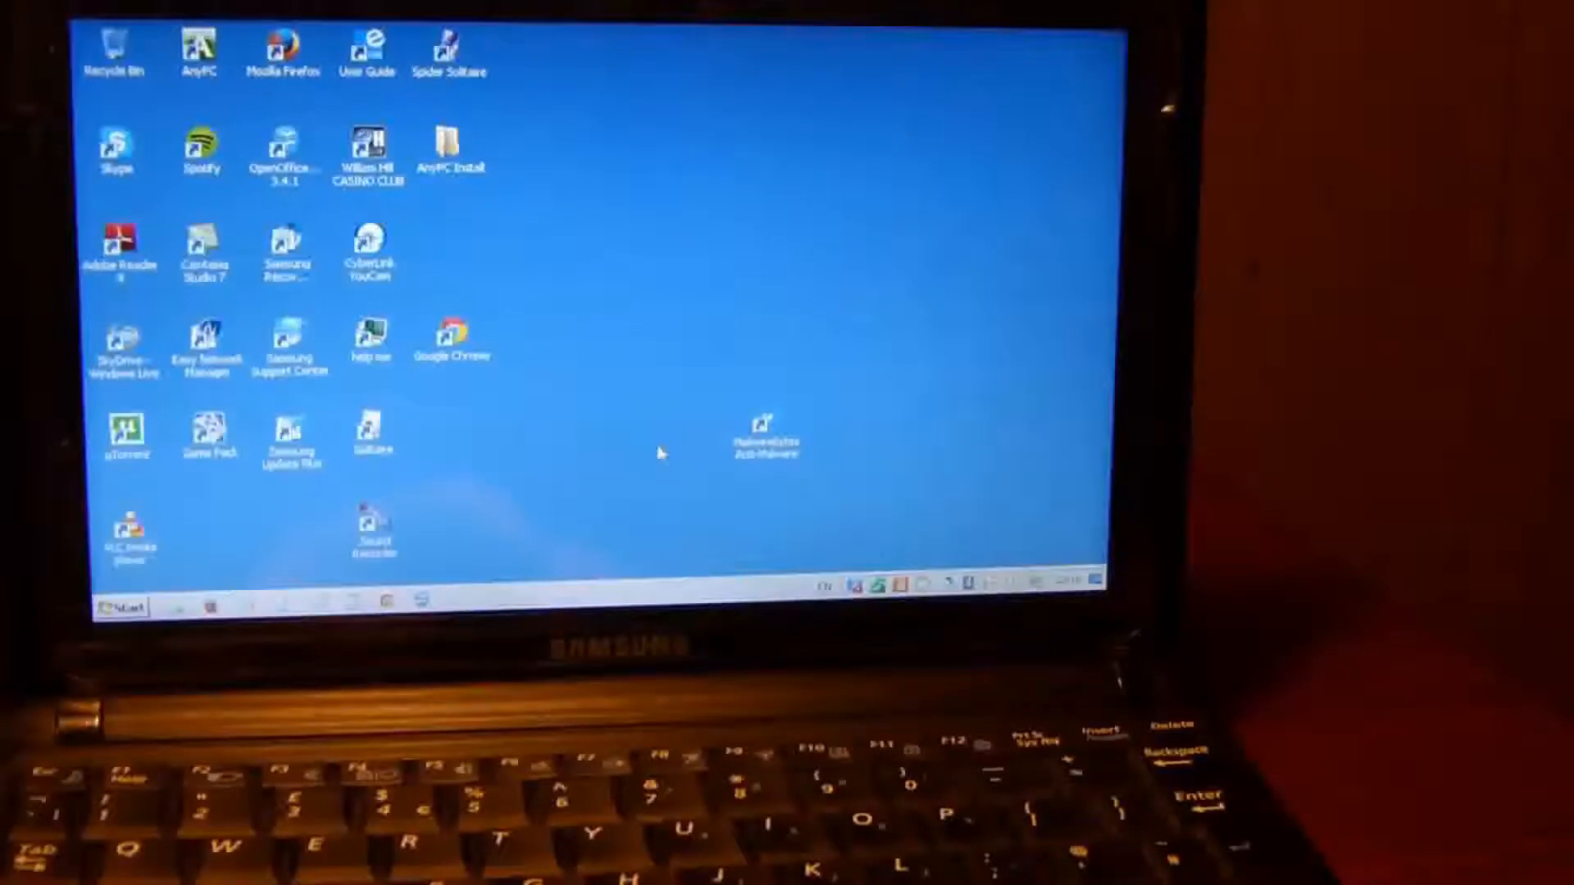